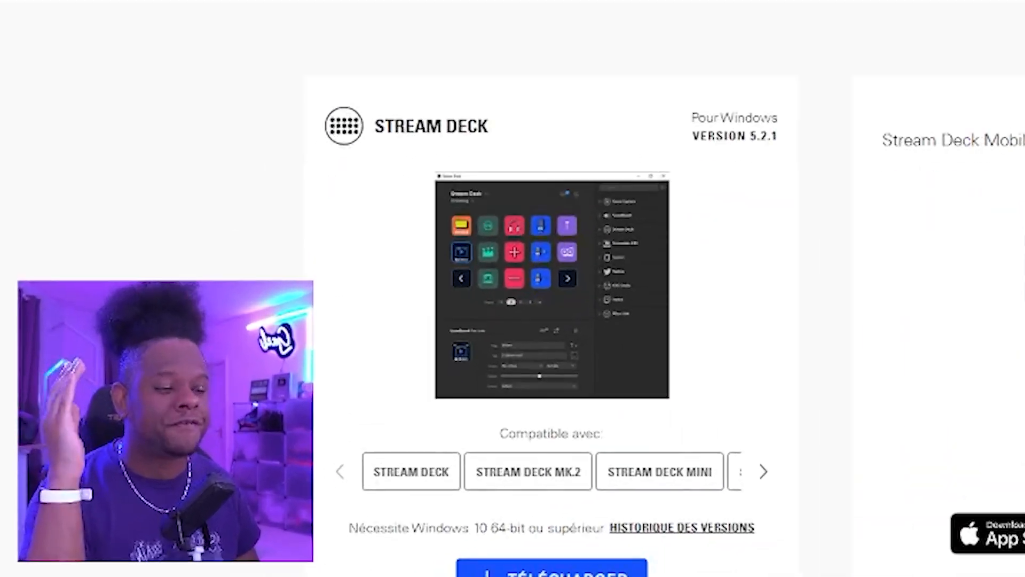
Show the pinned messages of the Elgato server's #stream-deck-beta channel
scroll(down, 3)
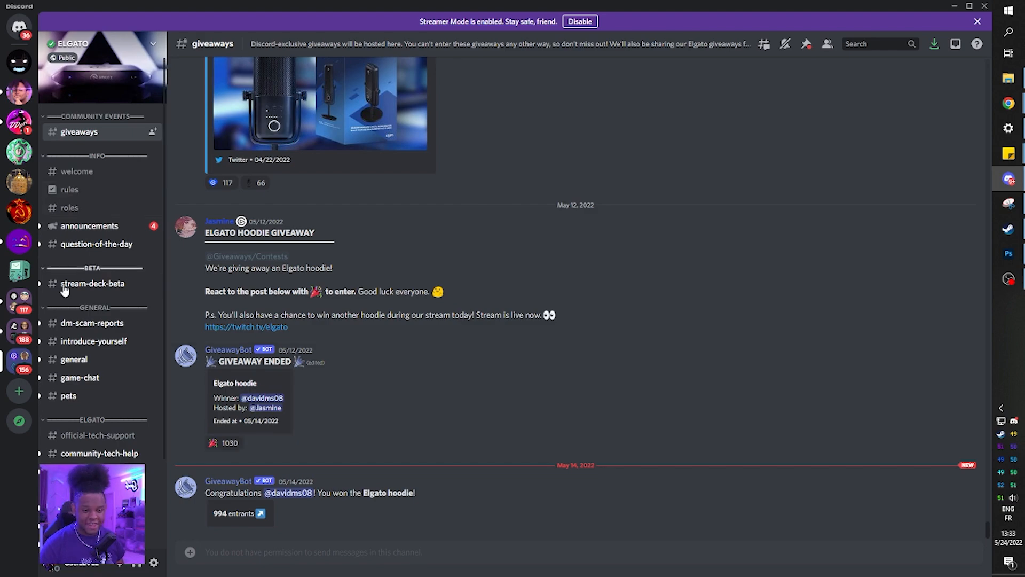
click(92, 283)
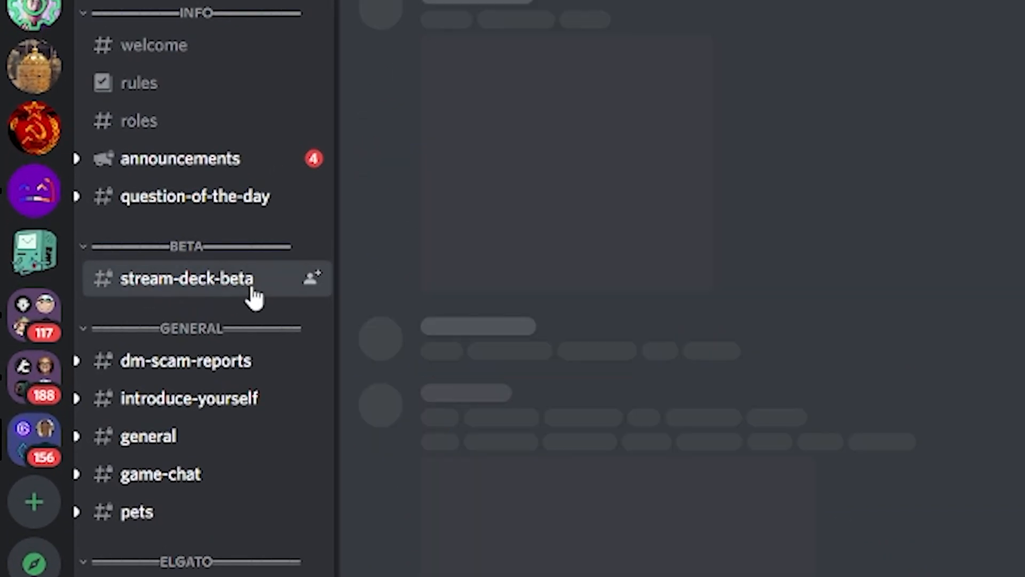
click(188, 279)
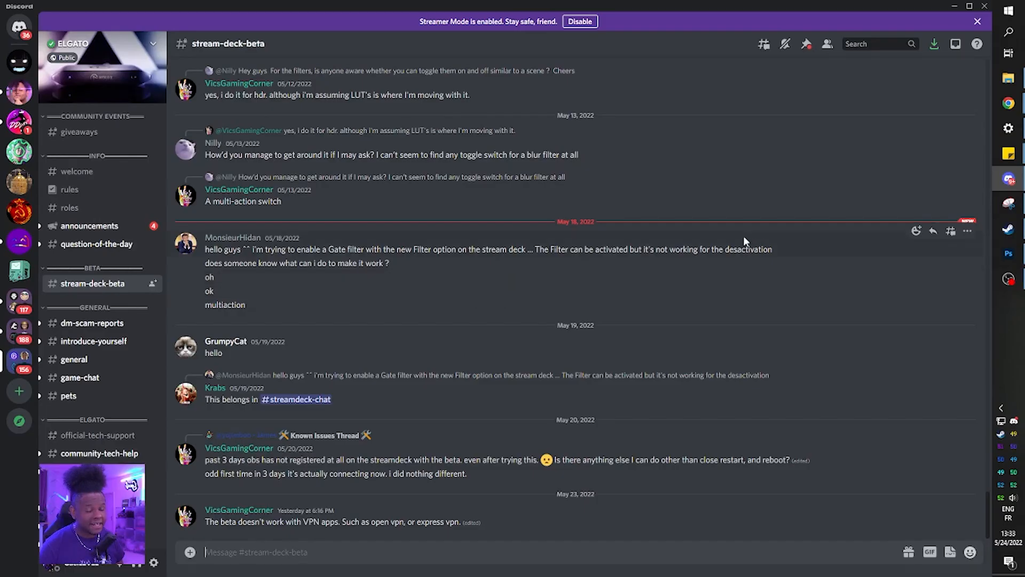
click(805, 44)
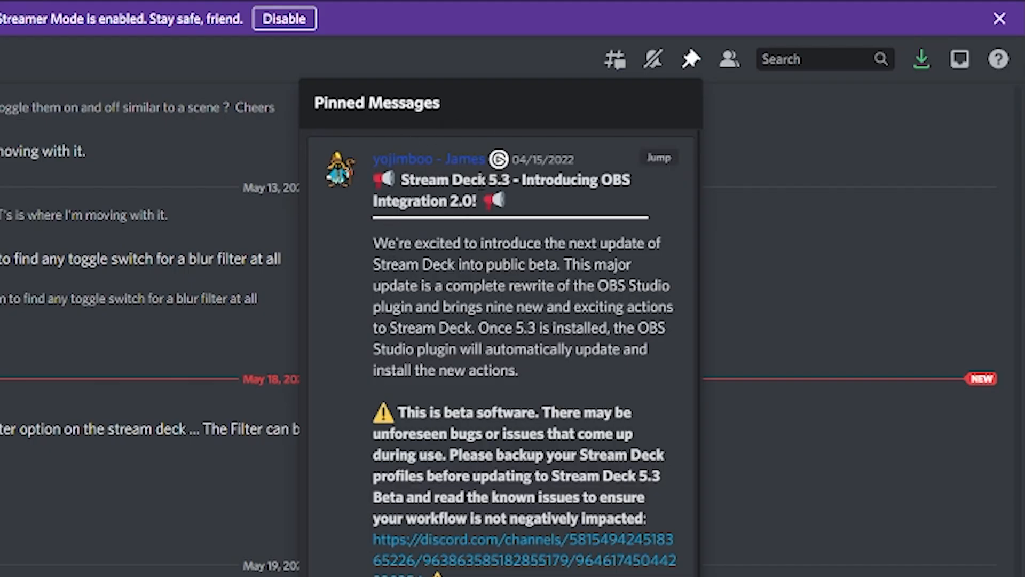
mouse_move(514, 198)
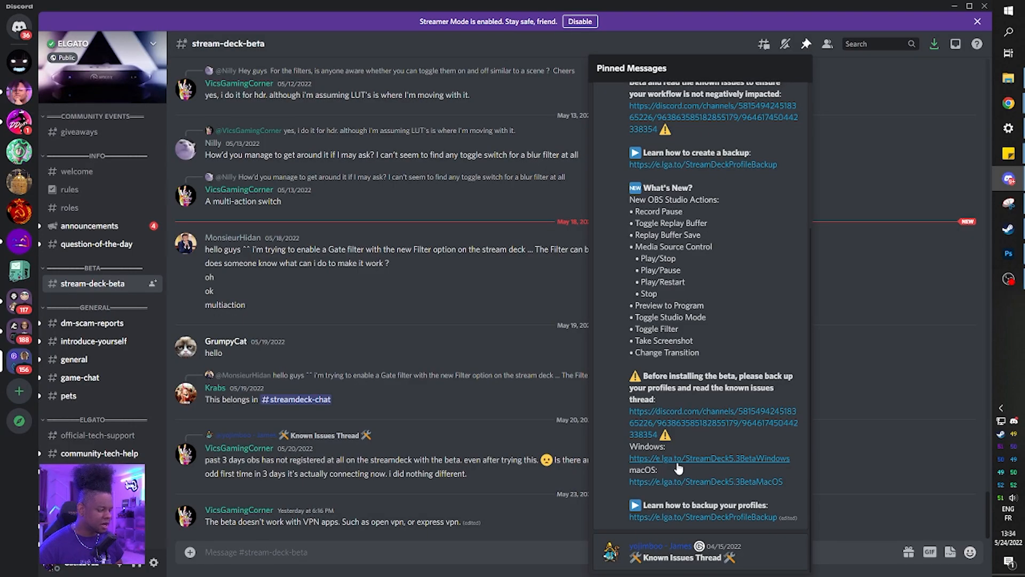
Download the Windows Stream Deck 5.3 beta installer from the pinned announcement
click(709, 458)
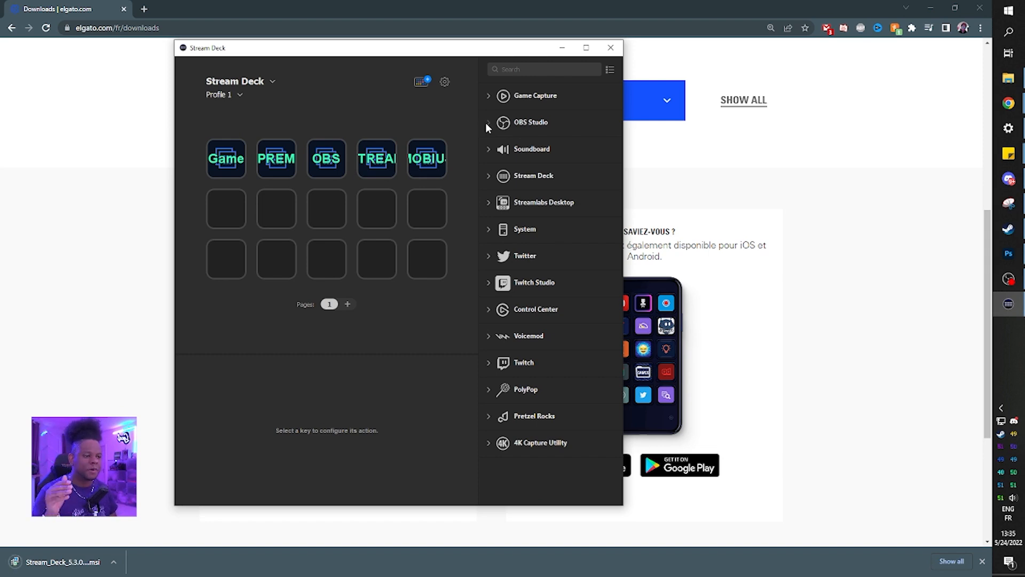
Review the five current OBS Studio actions, then close the Stream Deck app
click(529, 122)
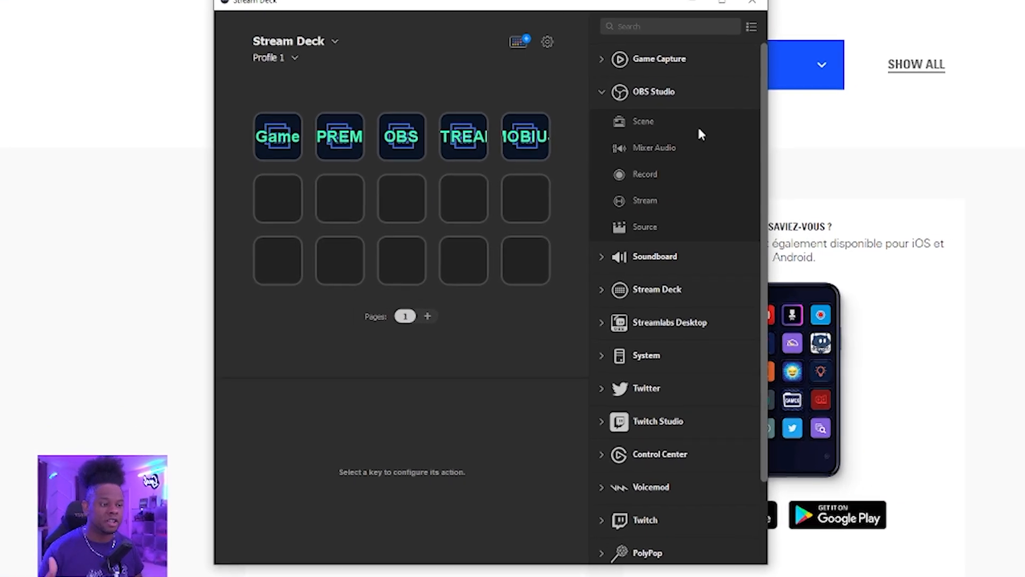
mouse_move(672, 144)
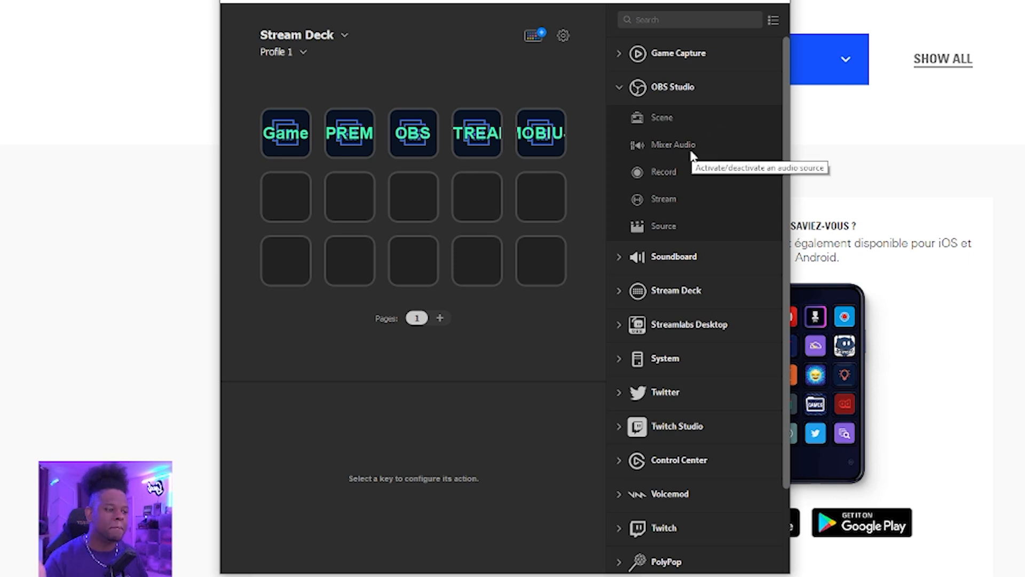
mouse_move(688, 222)
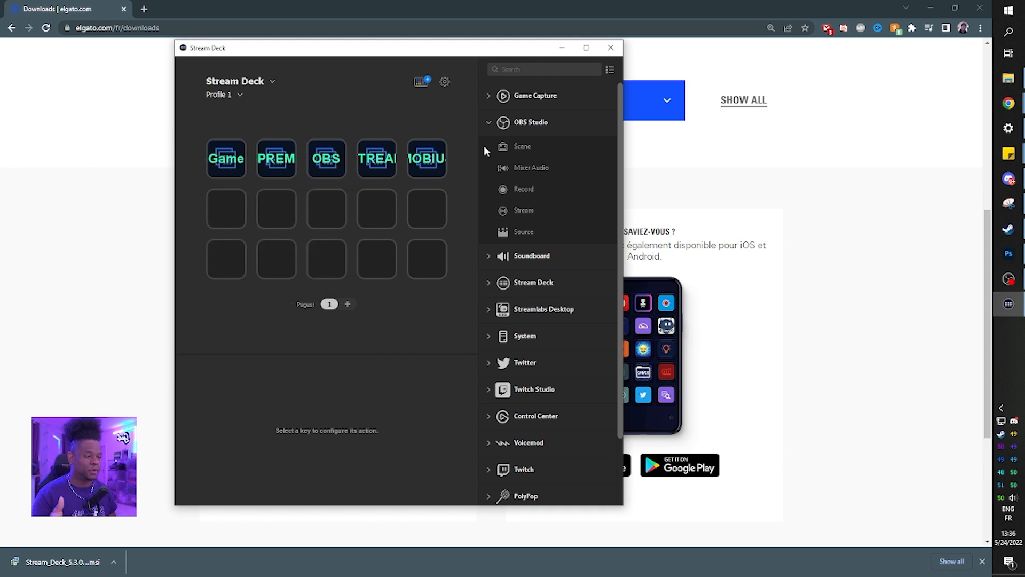
mouse_move(523, 232)
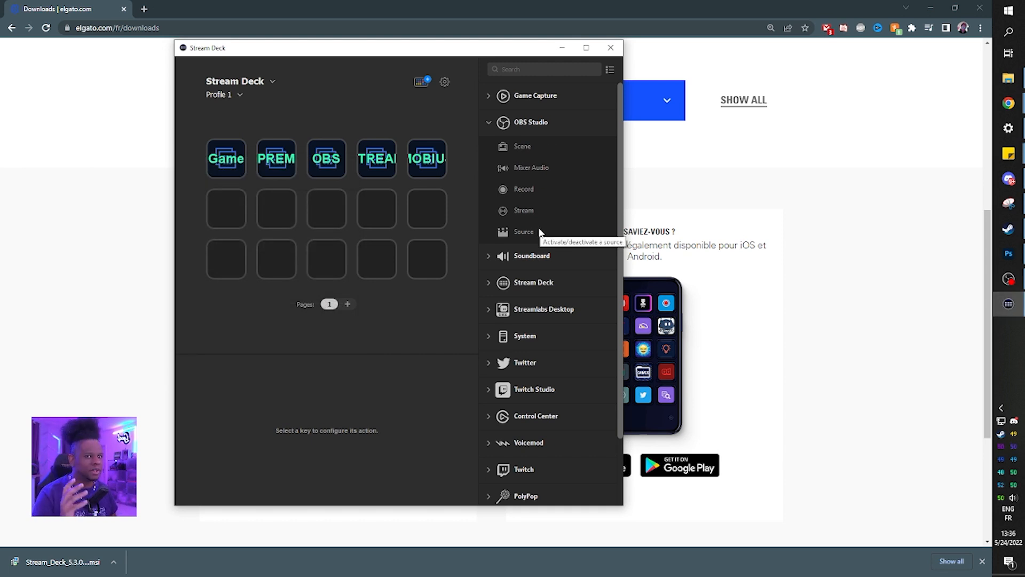
click(610, 47)
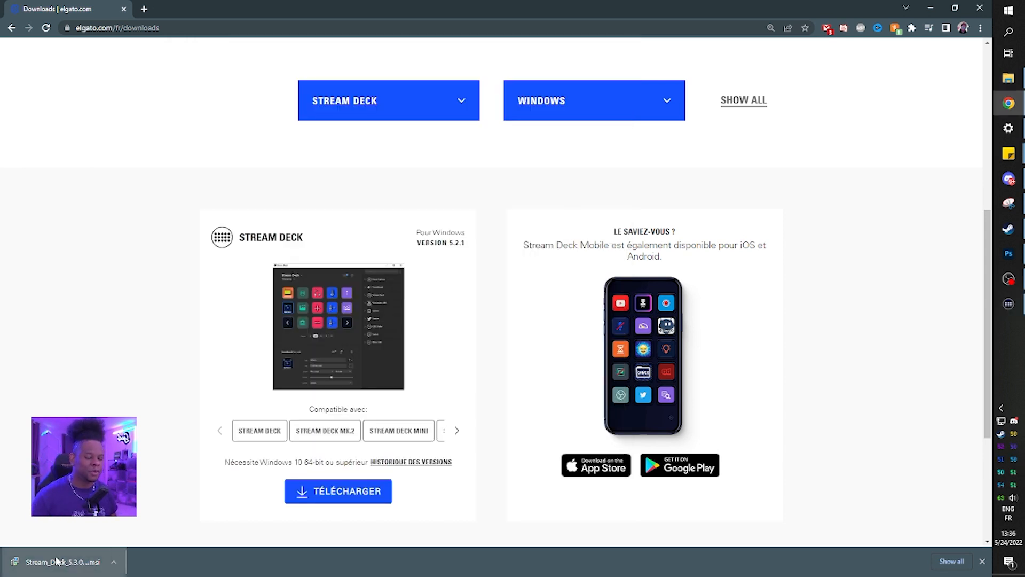
Run the downloaded 5.3.0 installer with defaults, letting setup close and restart OBS
click(62, 562)
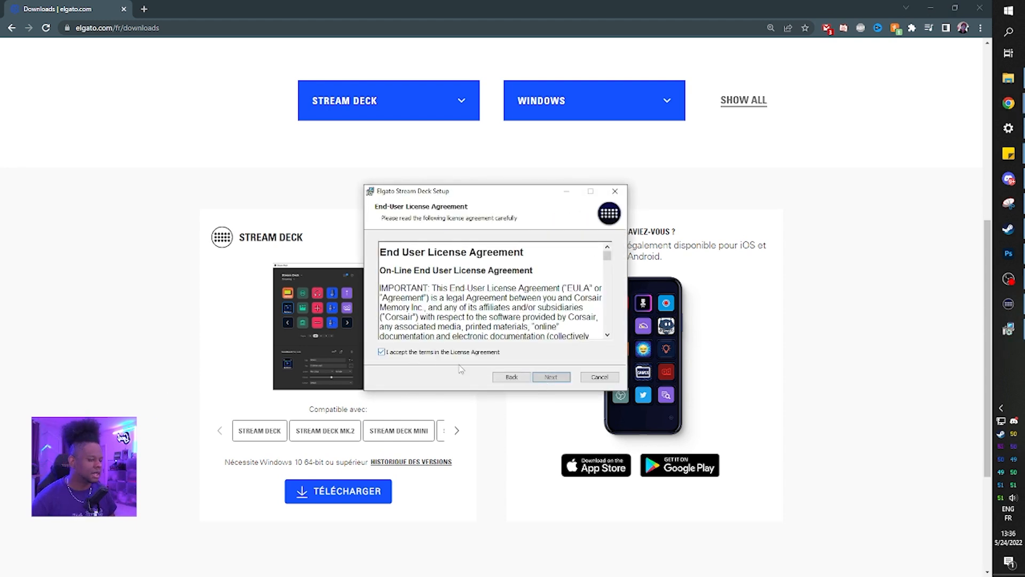
click(550, 377)
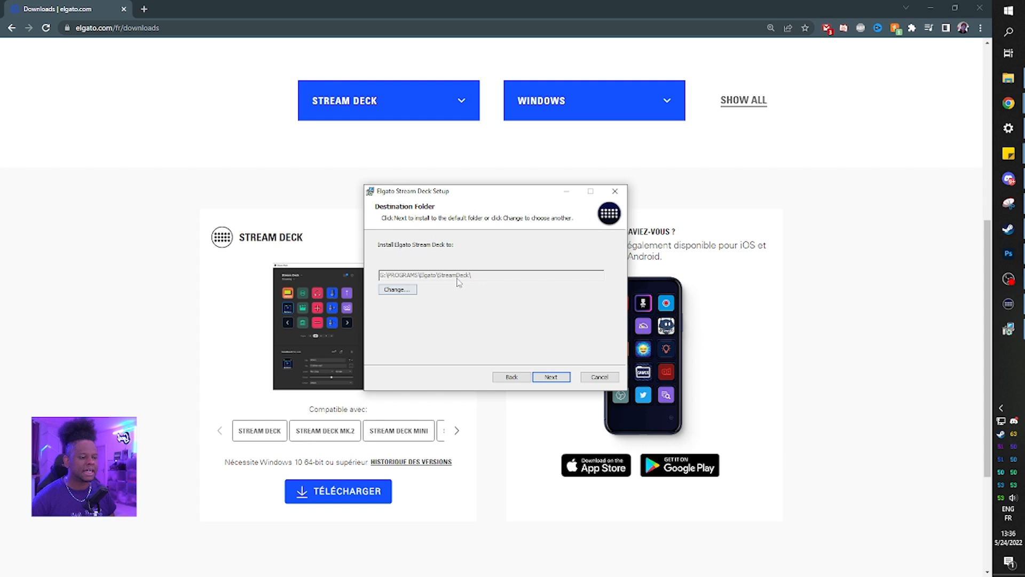
click(551, 377)
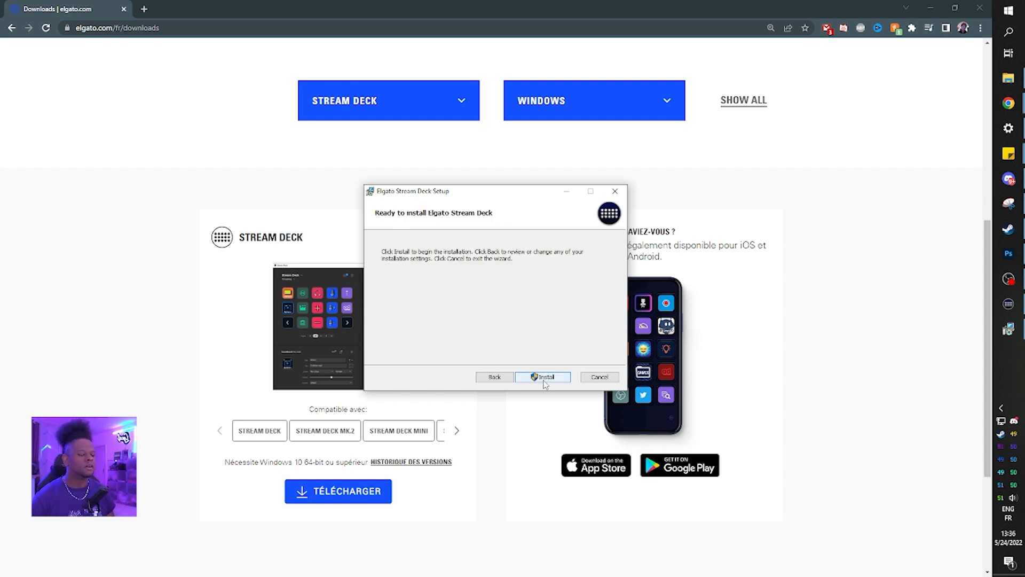
click(543, 377)
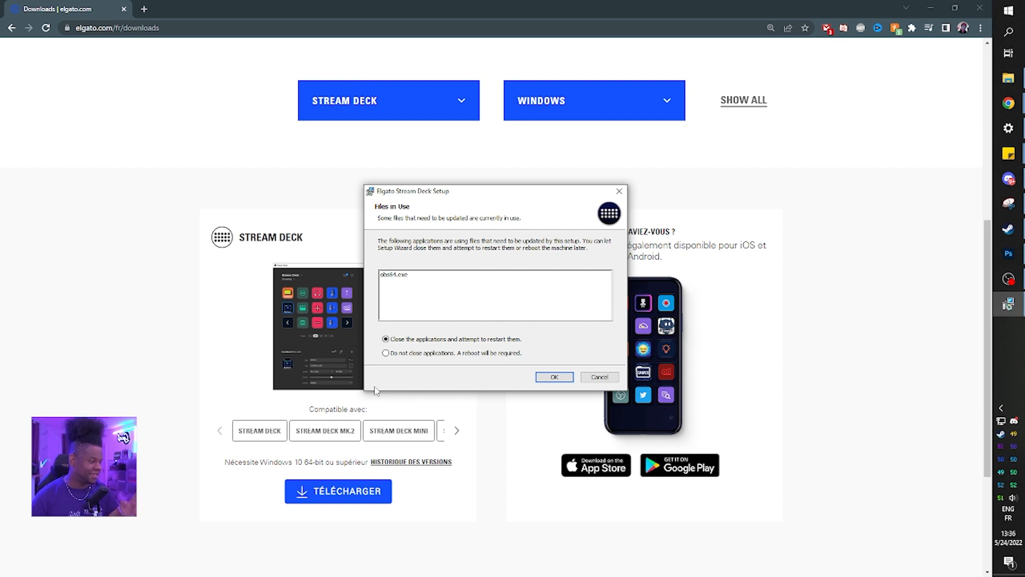
click(553, 377)
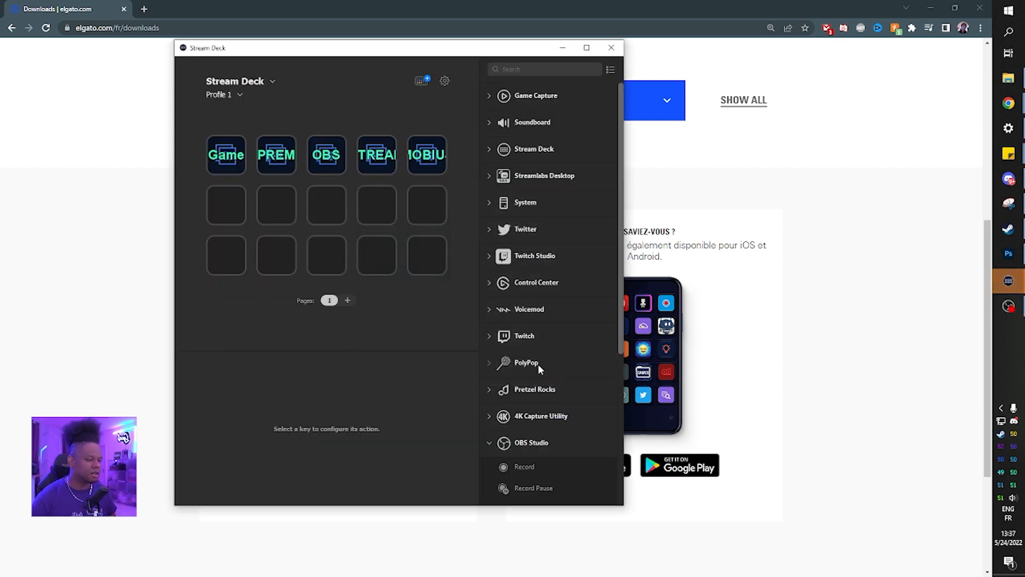
mouse_move(422, 42)
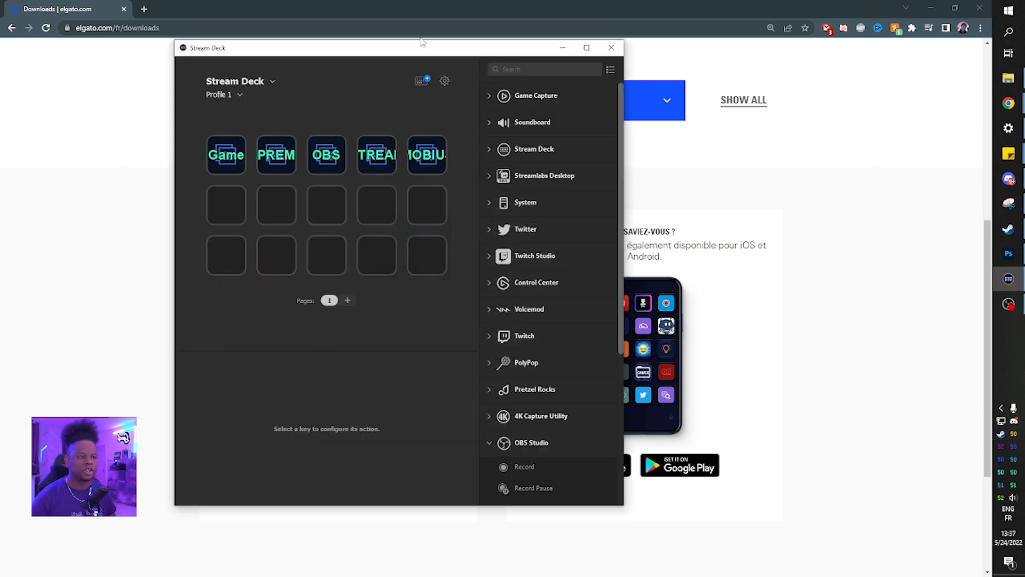
click(444, 80)
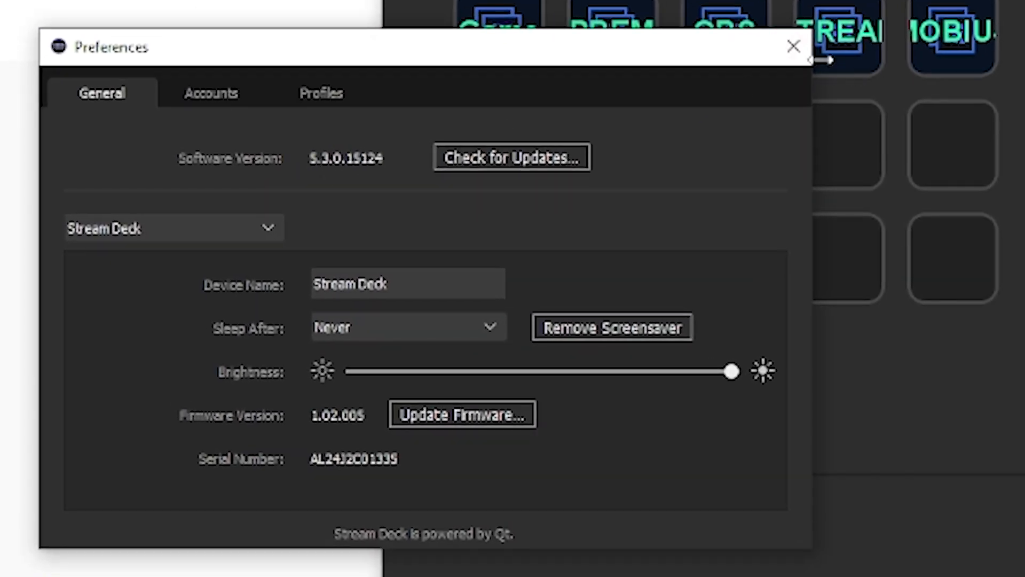
click(793, 46)
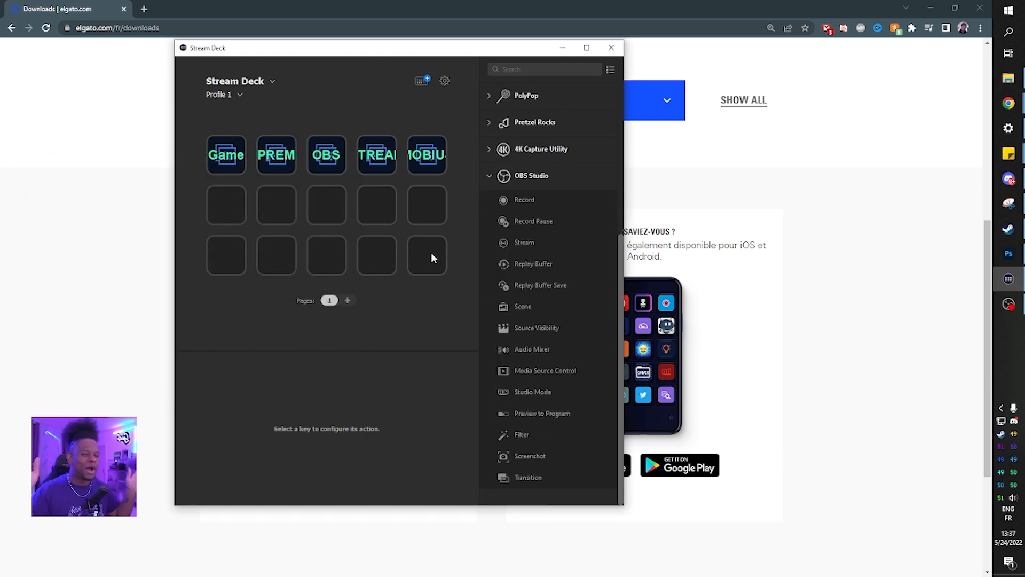
mouse_move(513, 224)
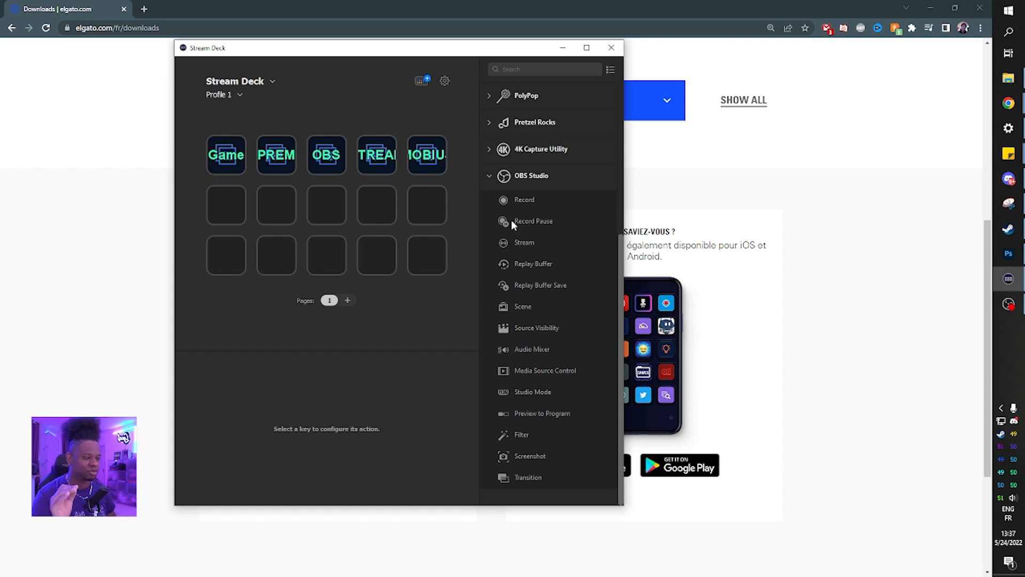
mouse_move(559, 256)
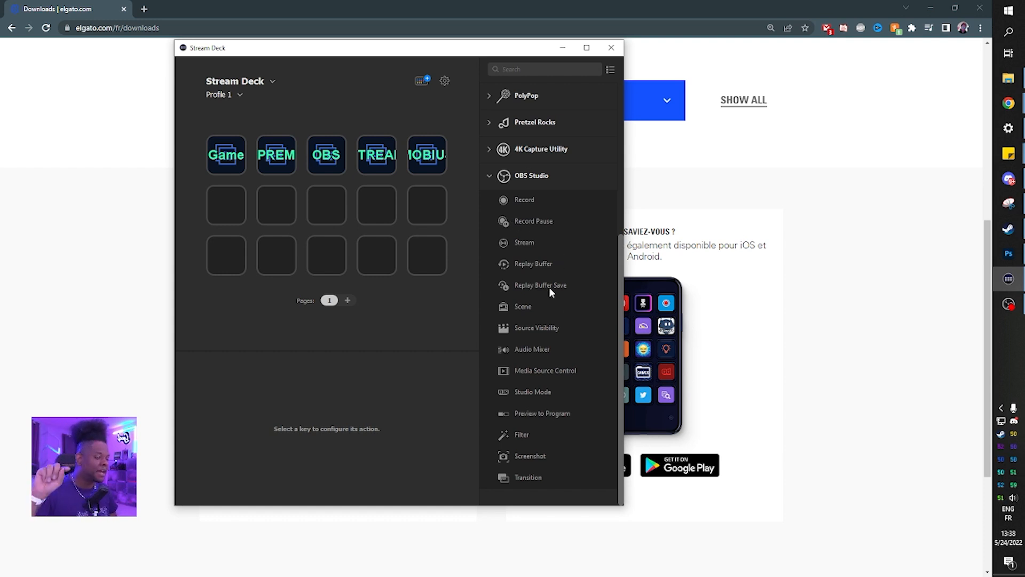
mouse_move(555, 332)
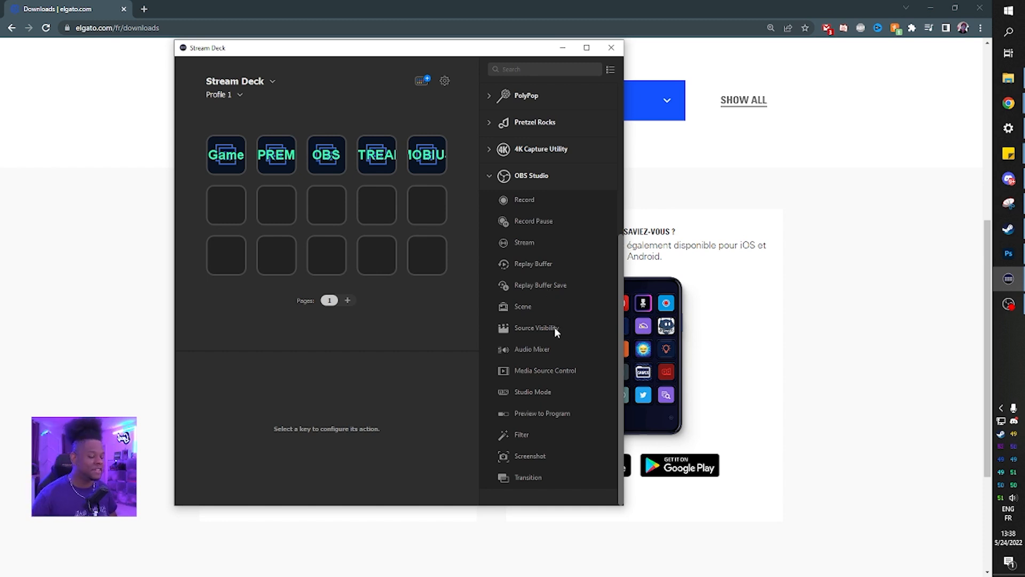
mouse_move(564, 370)
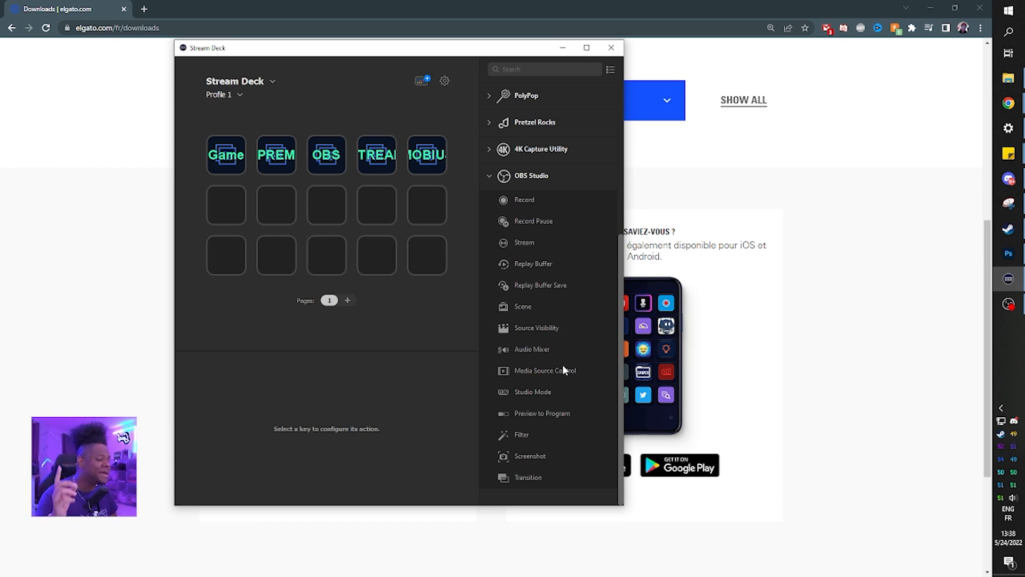
mouse_move(561, 388)
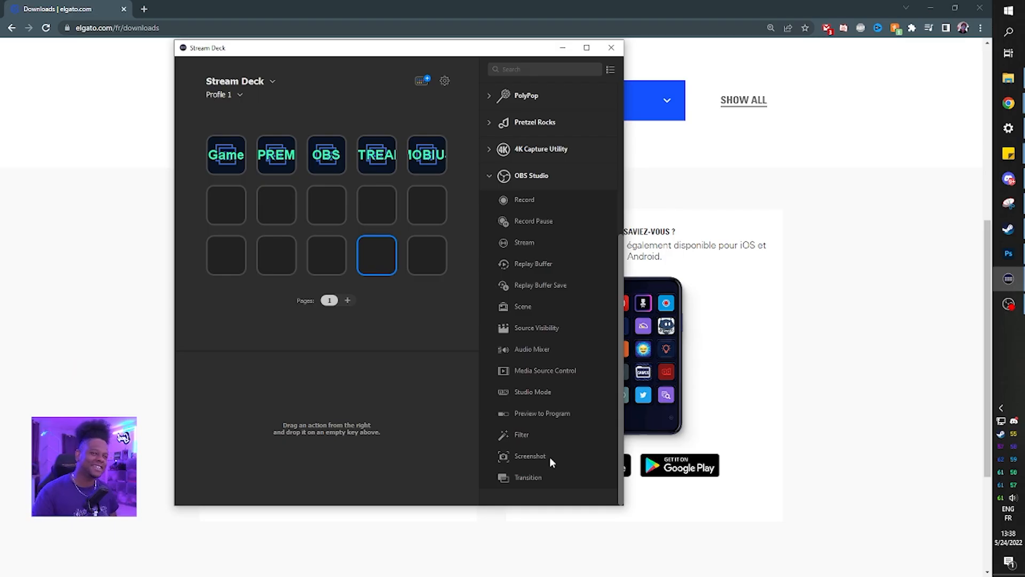
mouse_move(545, 478)
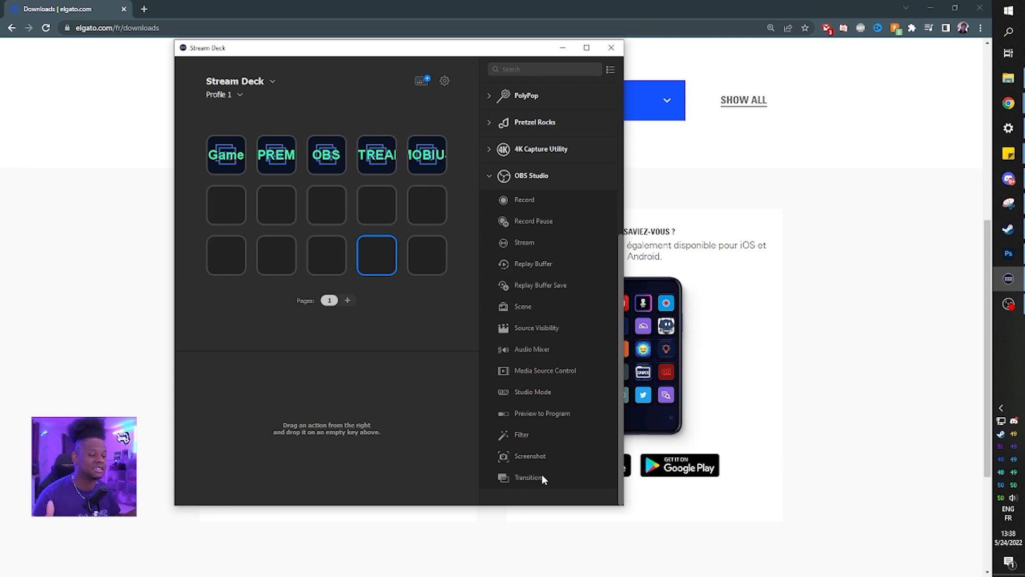
mouse_move(548, 199)
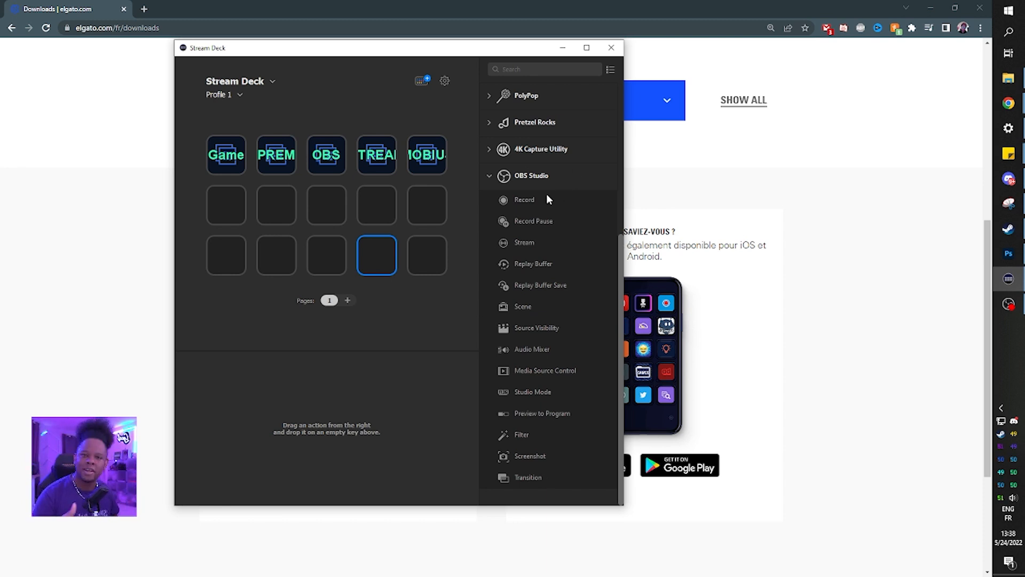
mouse_move(531, 227)
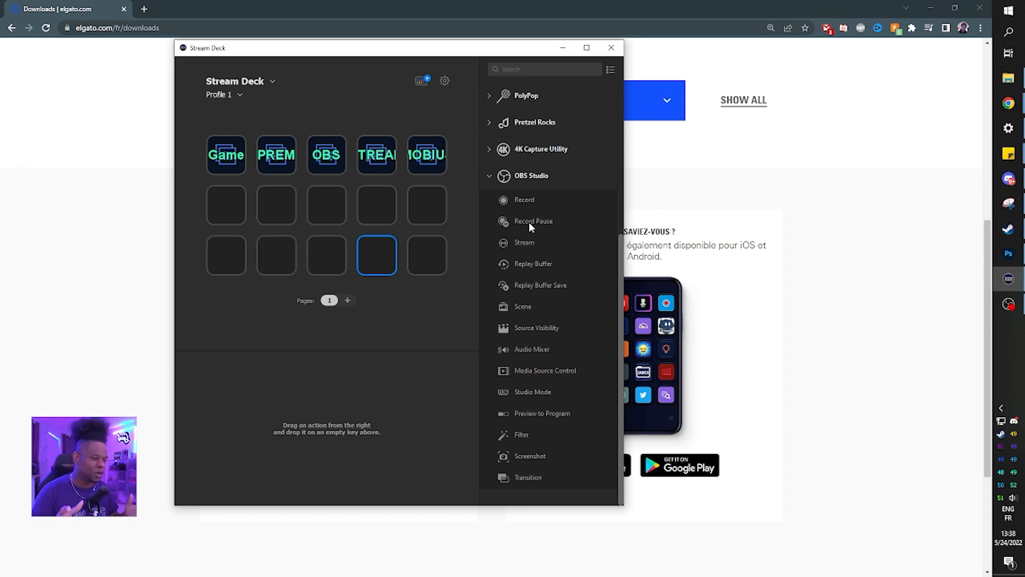
mouse_move(535, 252)
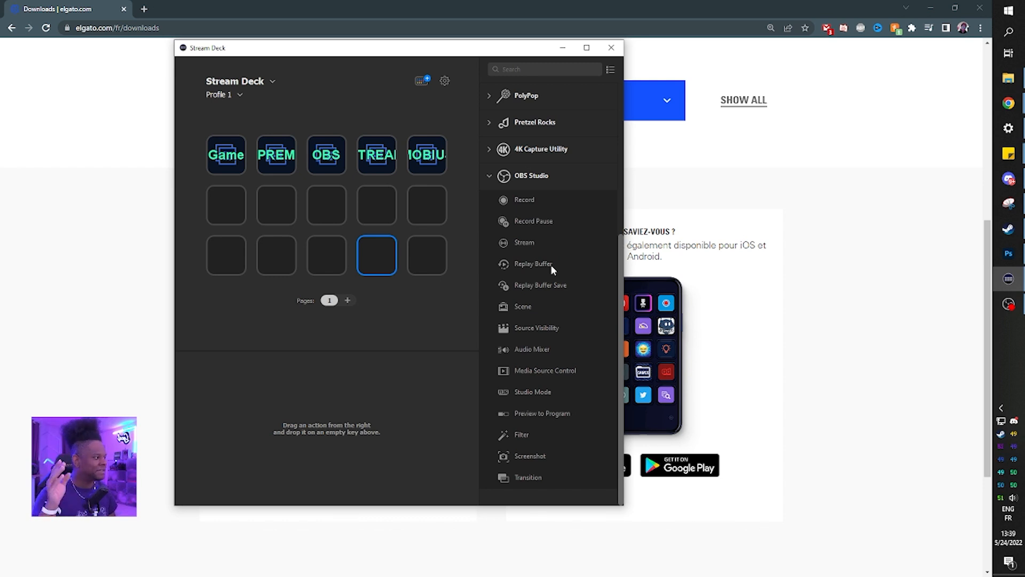
mouse_move(536, 320)
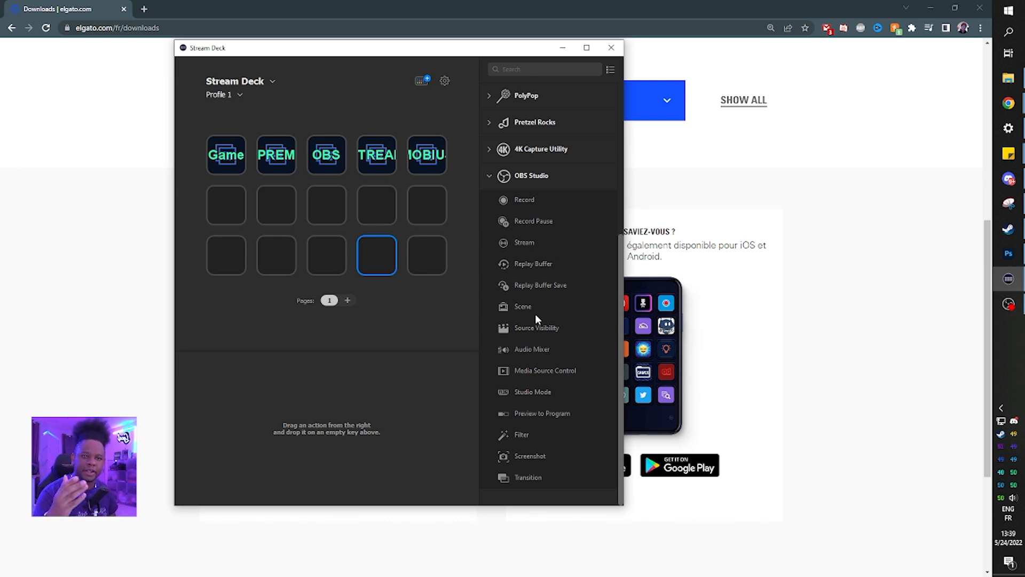
mouse_move(549, 335)
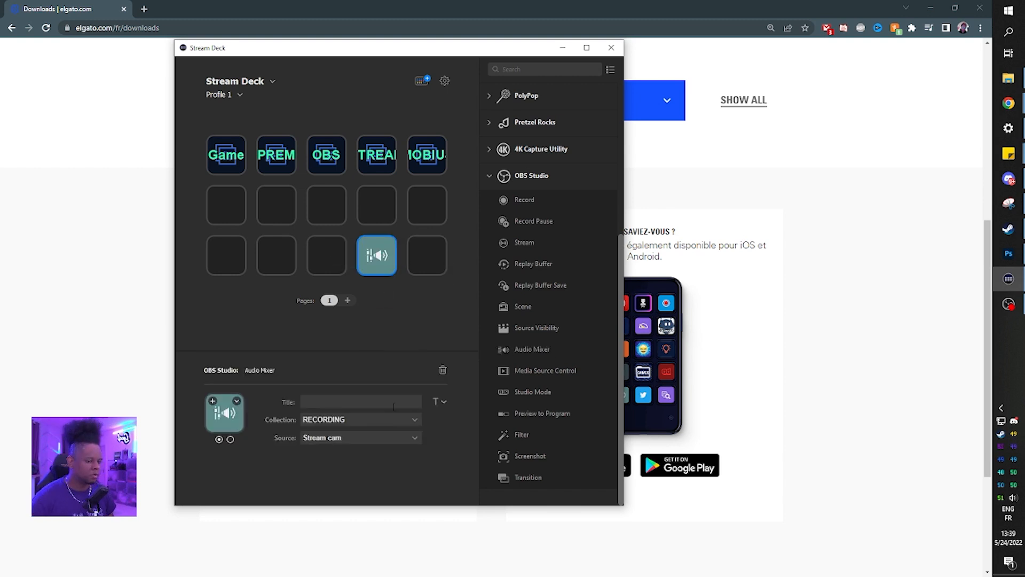
mouse_move(331, 428)
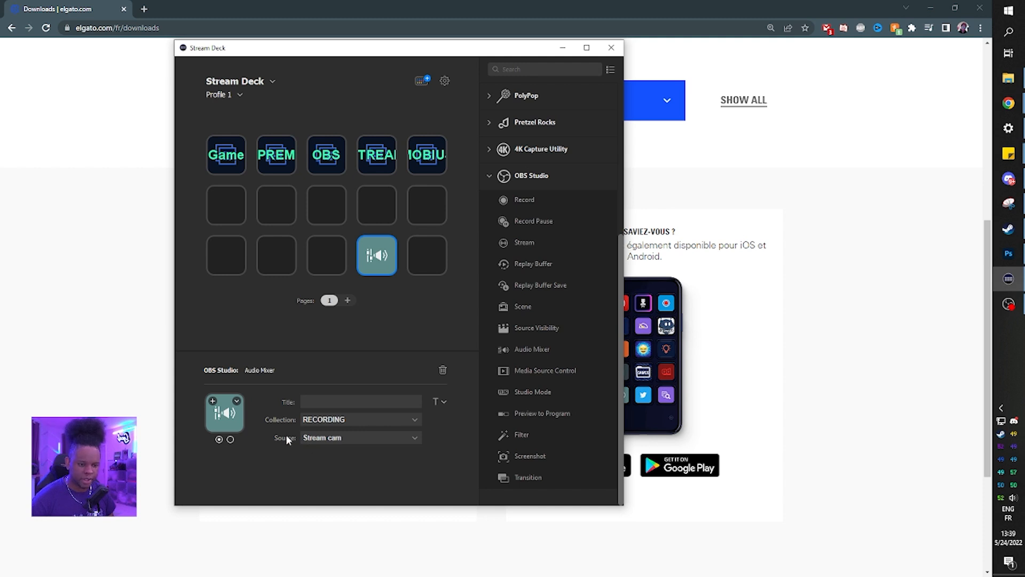
Configure the key's OBS action for the RECORDING collection and its source
click(360, 438)
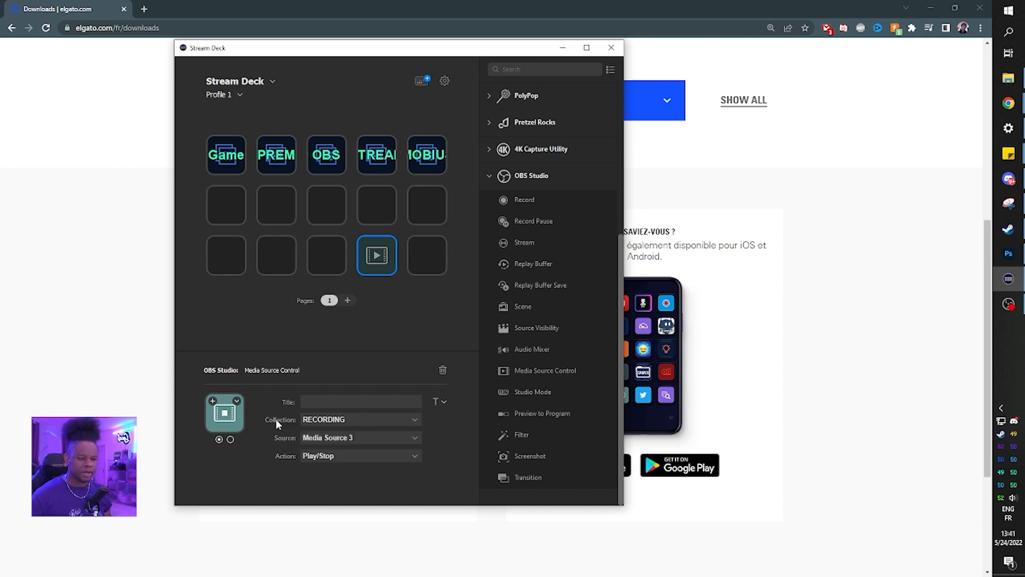
mouse_move(413, 441)
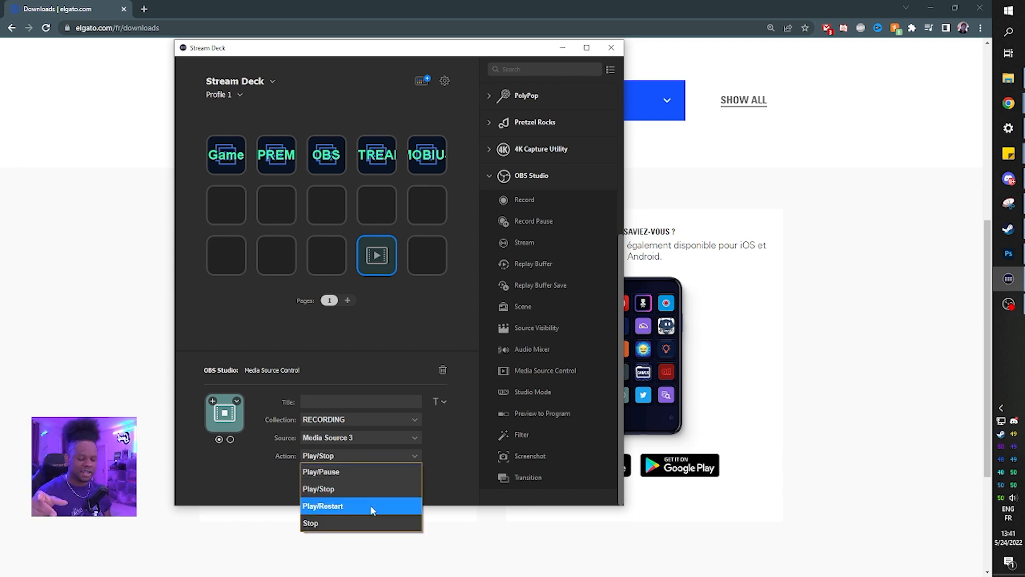
mouse_move(394, 488)
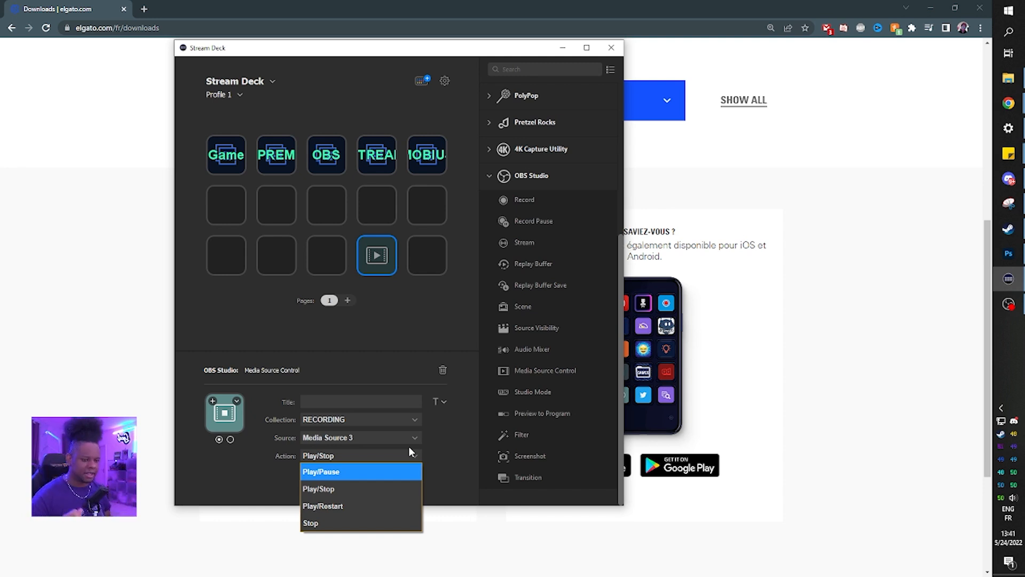
mouse_move(466, 450)
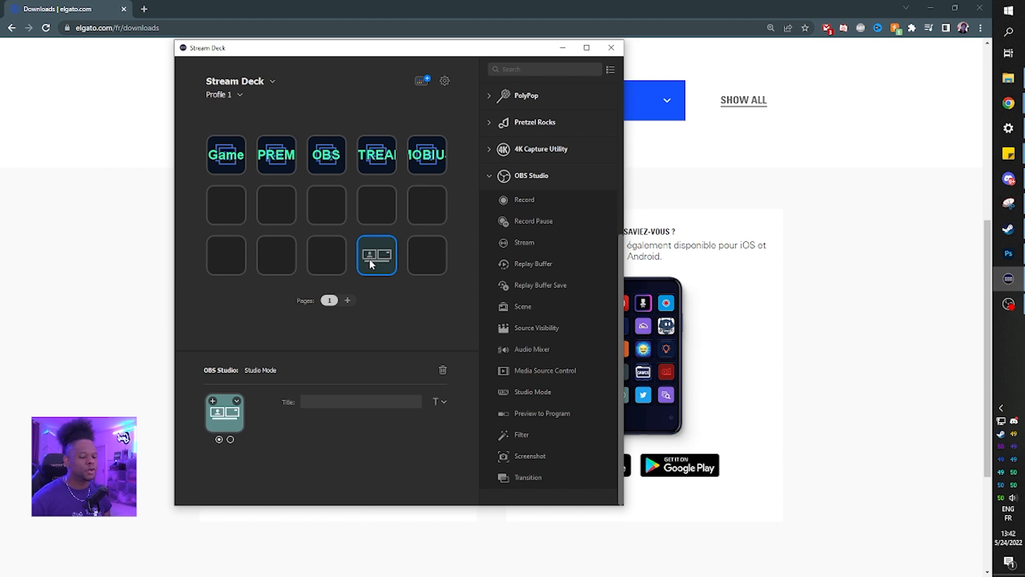
Clear Studio Mode off the key and set up the Preview to Program action instead
click(442, 370)
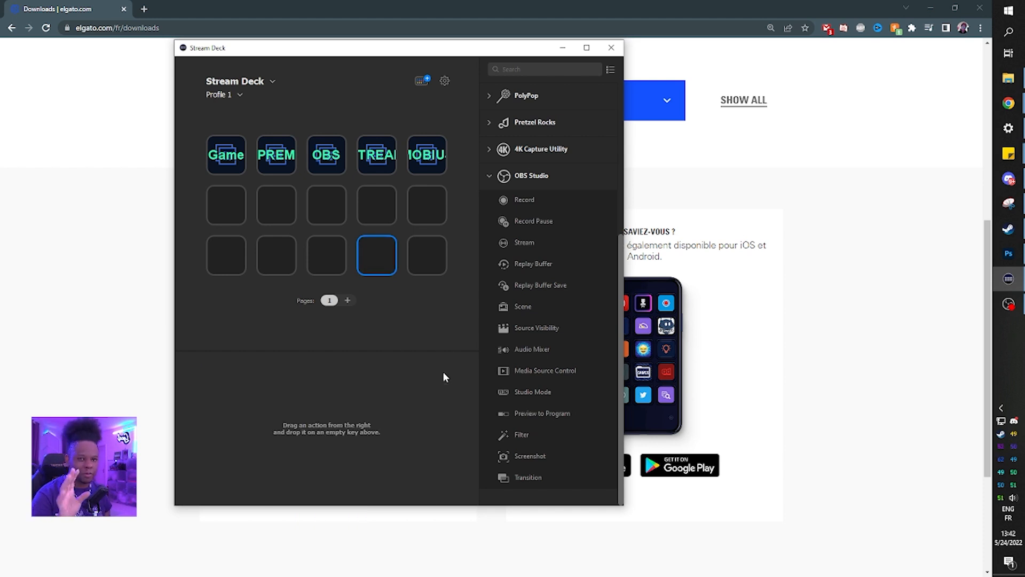
mouse_move(542, 394)
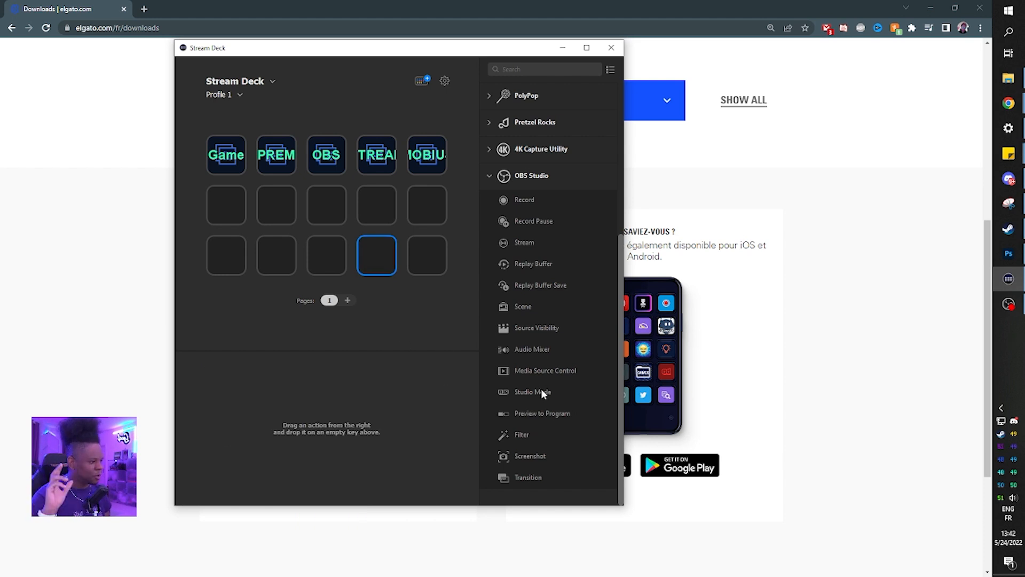
mouse_move(546, 416)
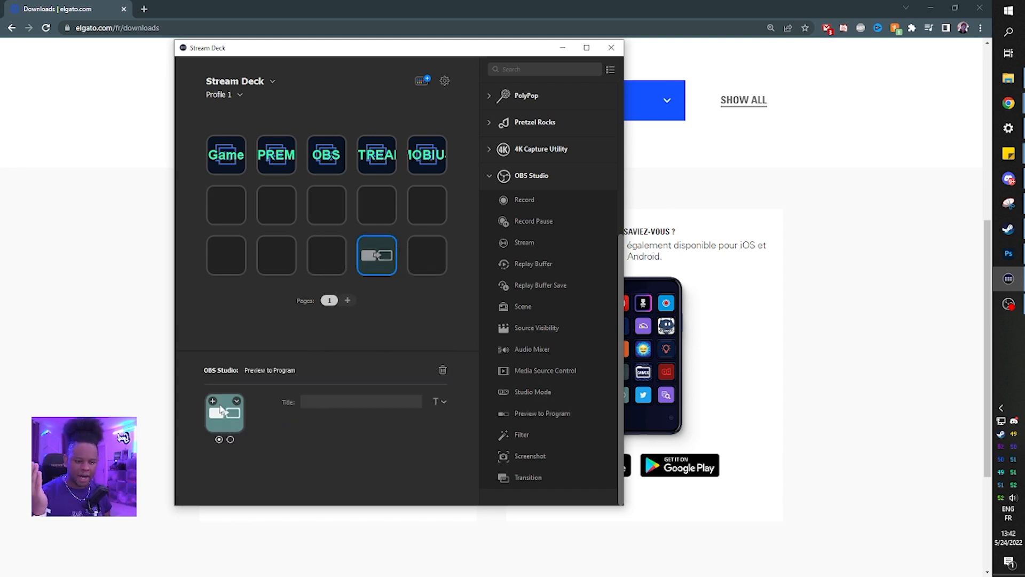
click(362, 402)
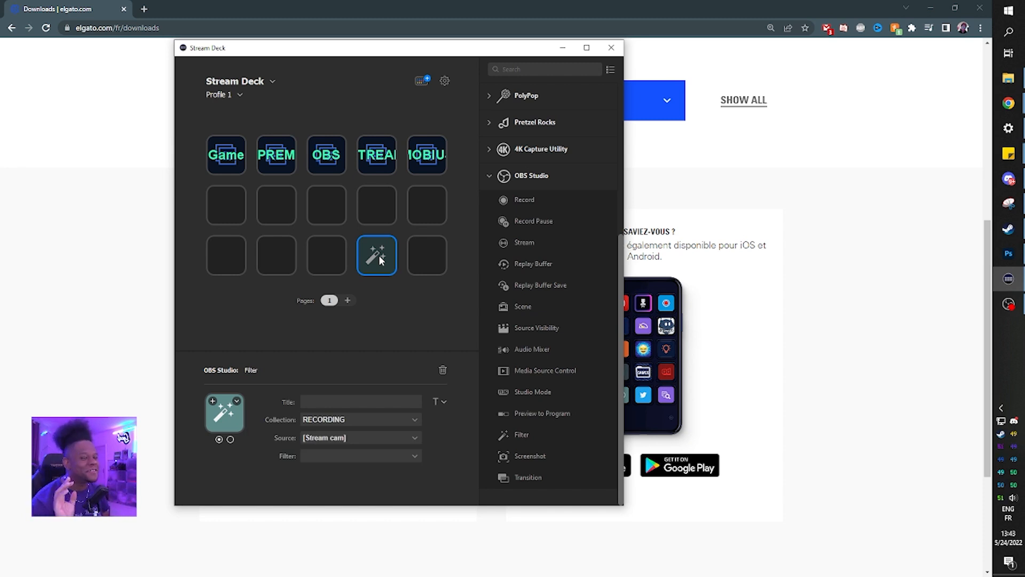
mouse_move(335, 436)
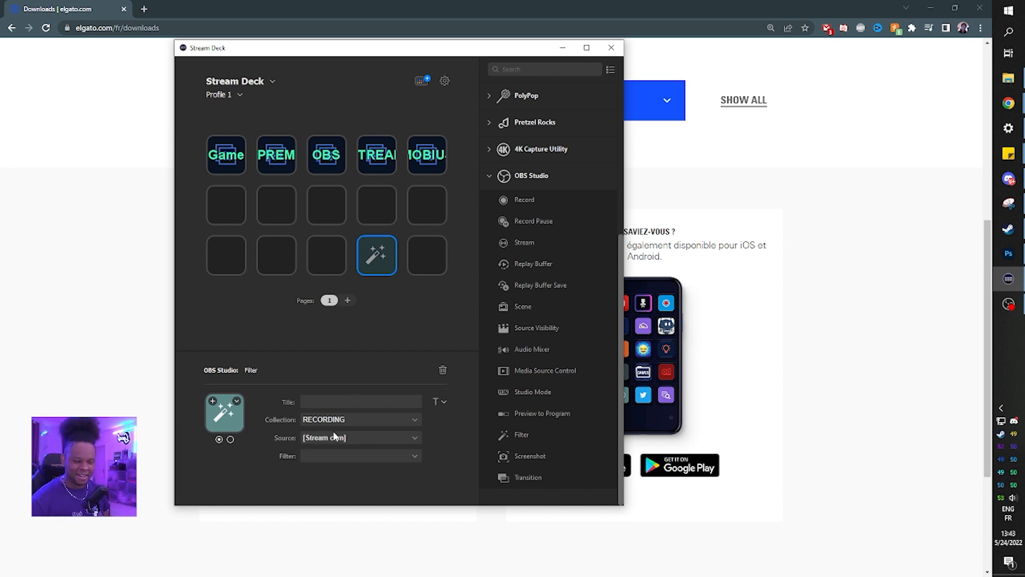
Choose Stream cam as the source the Filter key affects
click(414, 438)
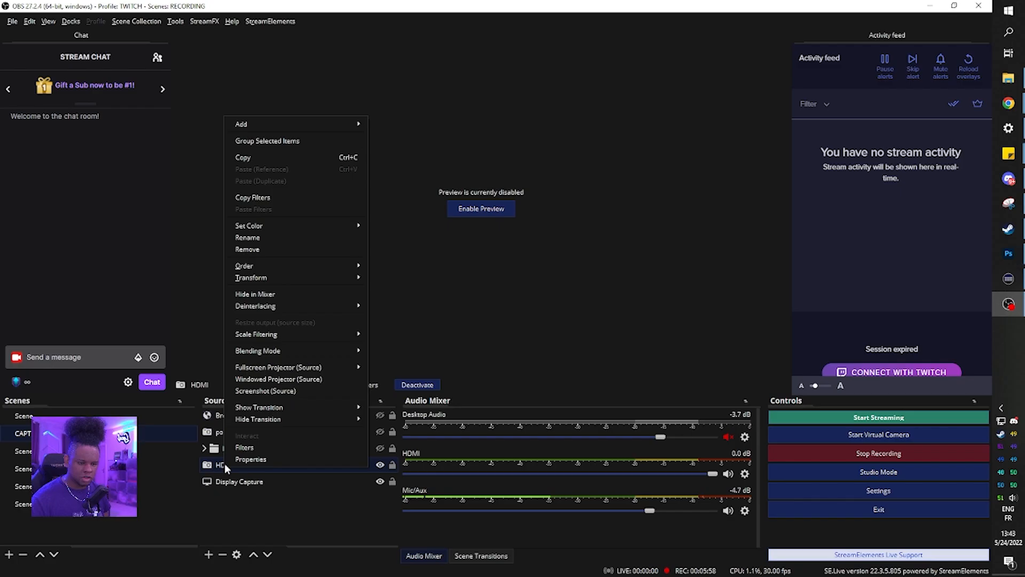
Add a newly named effect filter to the HDMI source in OBS
click(244, 447)
text(z'eryga"z)
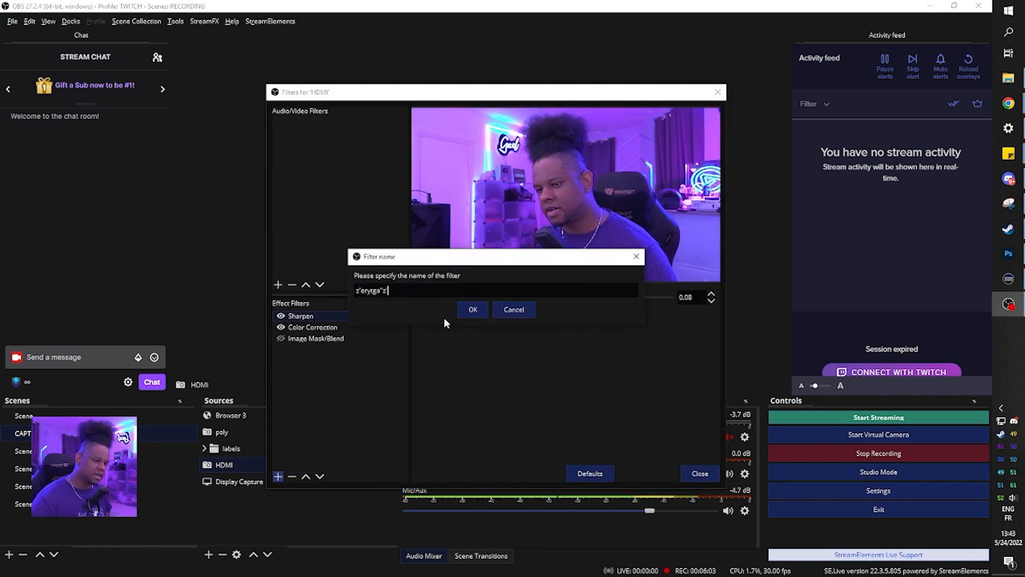
click(472, 310)
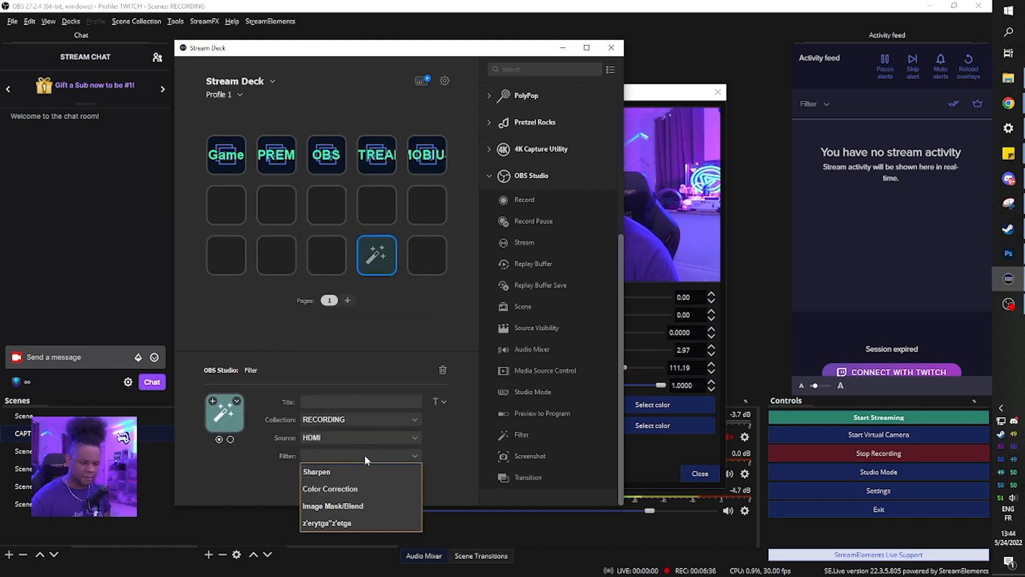
Pick one of the HDMI source's four filters for the Filter key
click(328, 522)
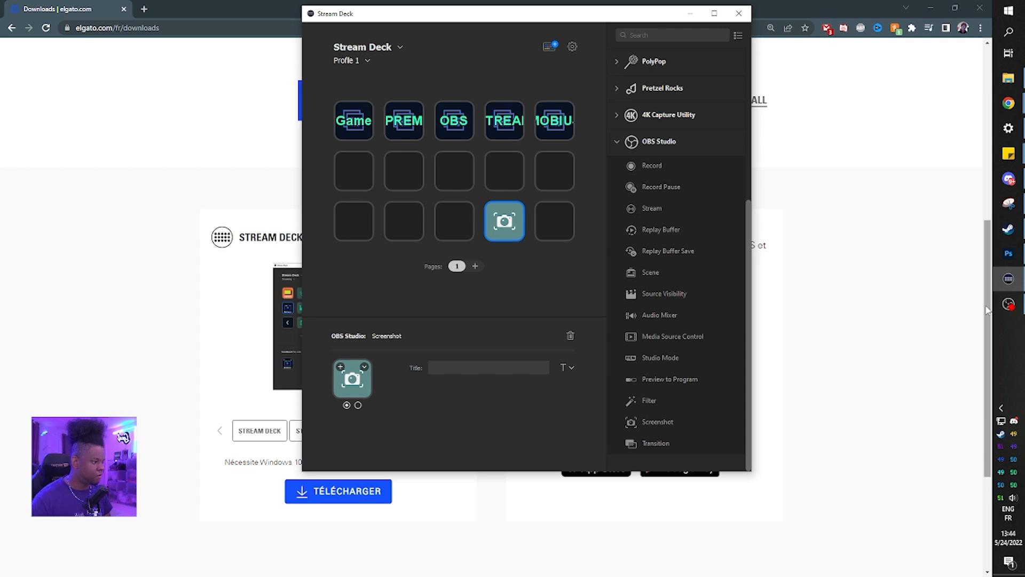
mouse_move(647, 426)
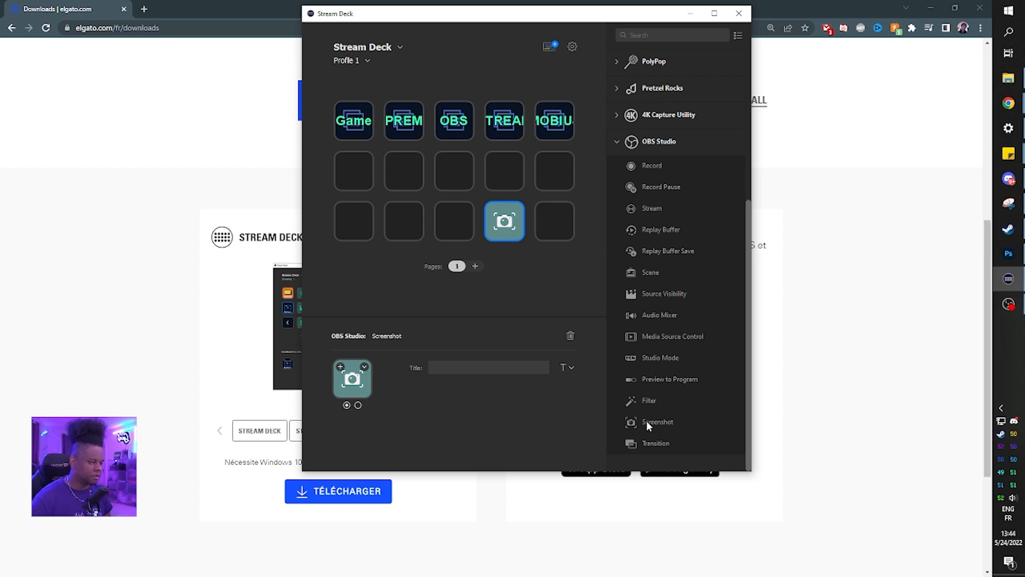
Replace the key's Screenshot action with the OBS Transition action
click(654, 443)
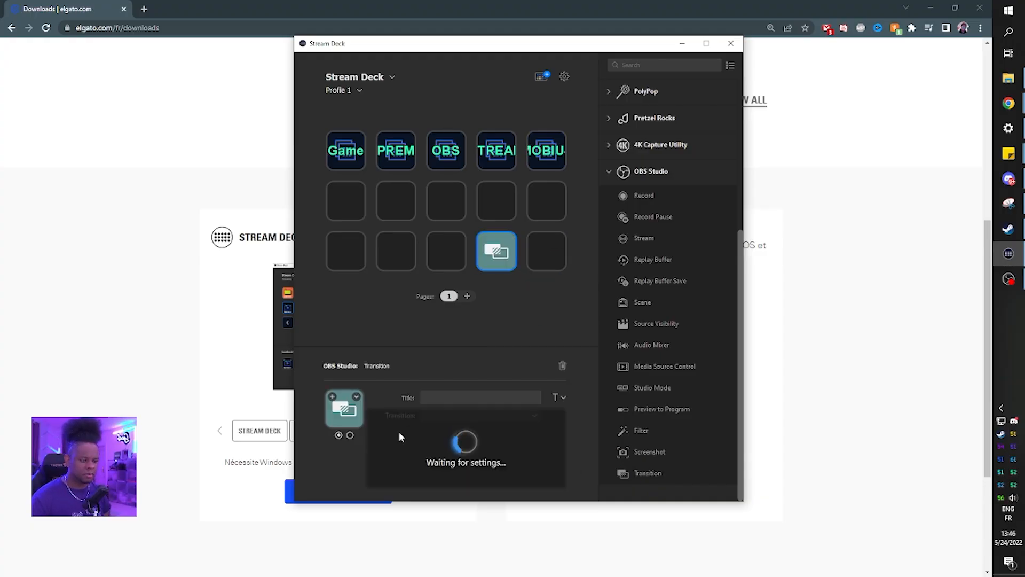
click(479, 414)
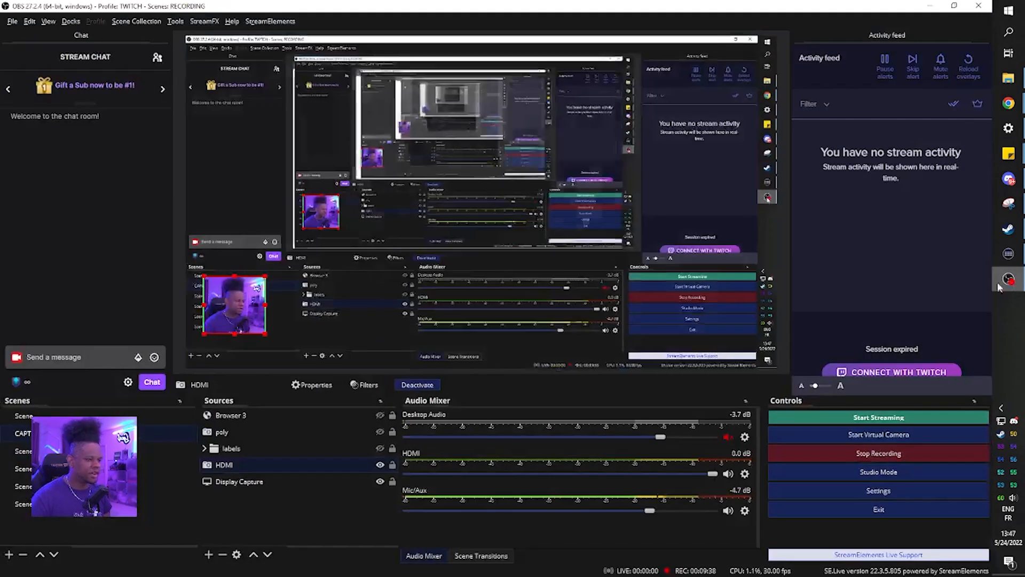
Show the live scene with captured desktop and webcam in the OBS preview
click(480, 555)
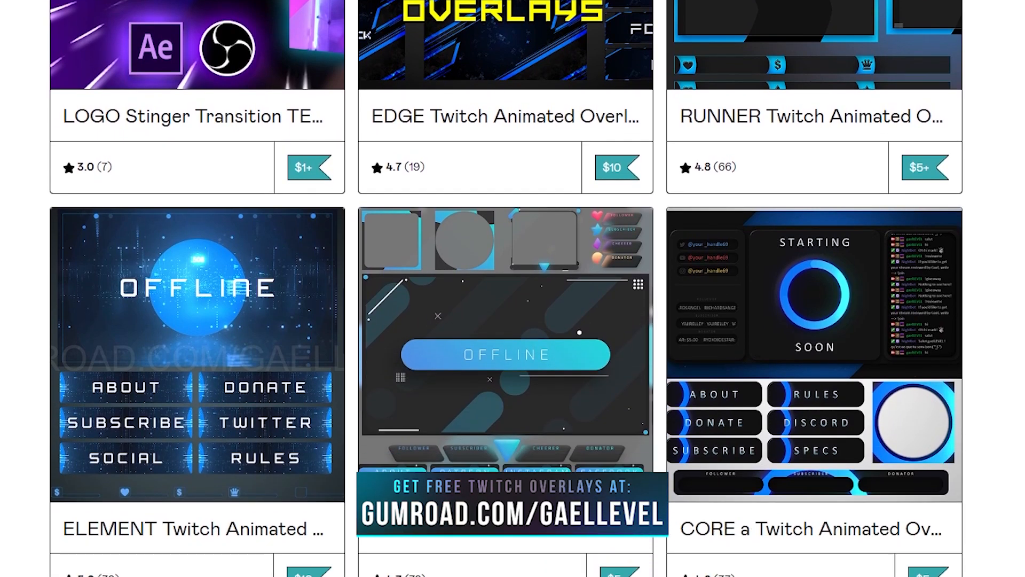
Scroll the Gumroad store to reveal the FUTURISTIC and GLASS overlay listings
scroll(down, 3)
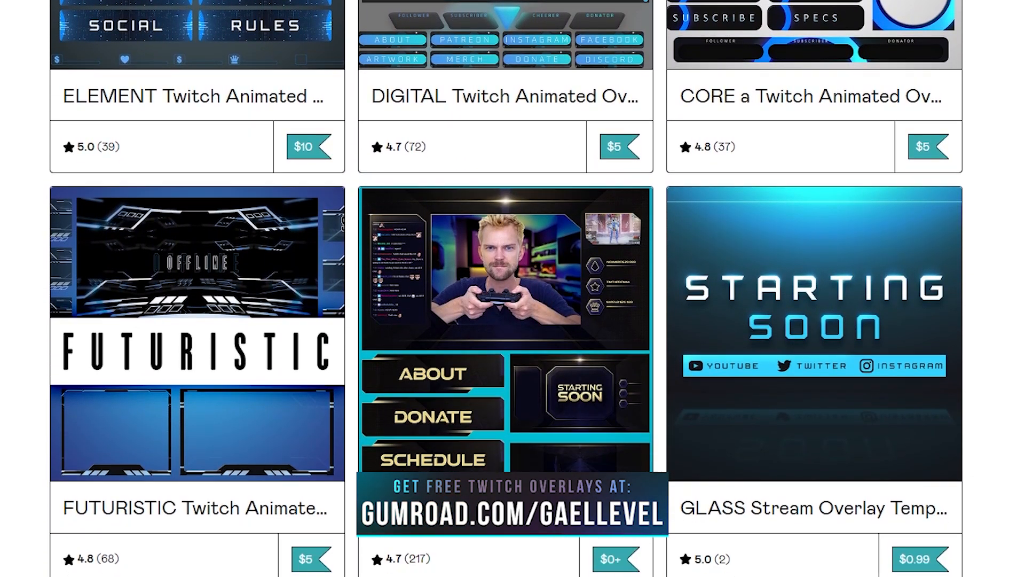